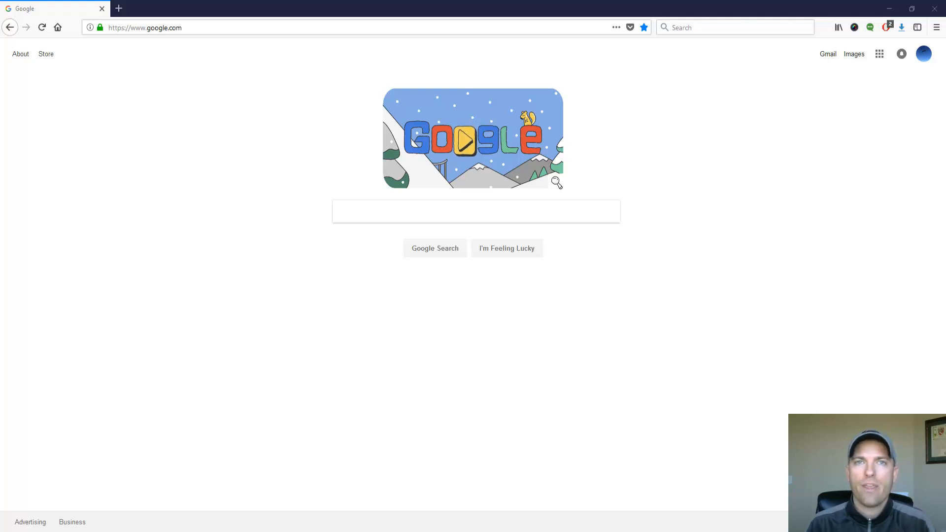
# Enter the Go Ringless Extreme web address in Firefox's address bar and load the site
pyautogui.click(202, 27)
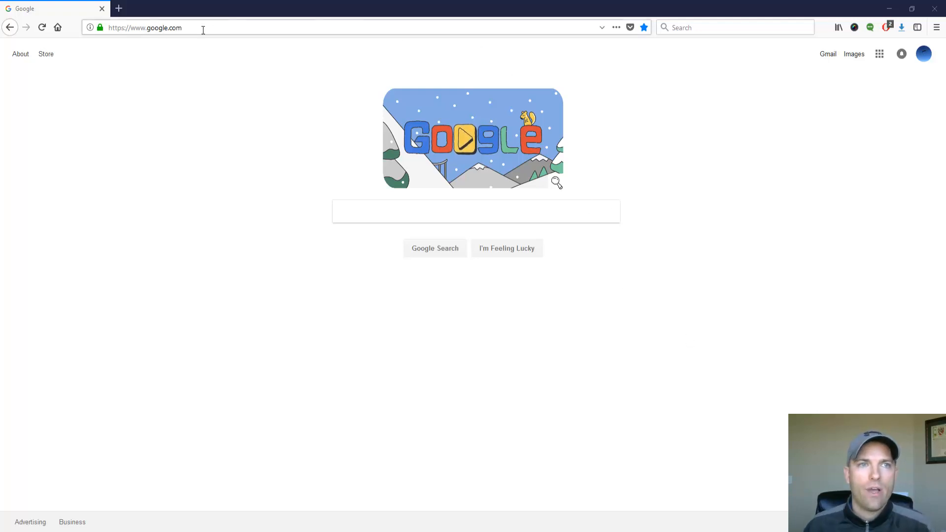
pyautogui.write('ww105.zippyshare.com/')
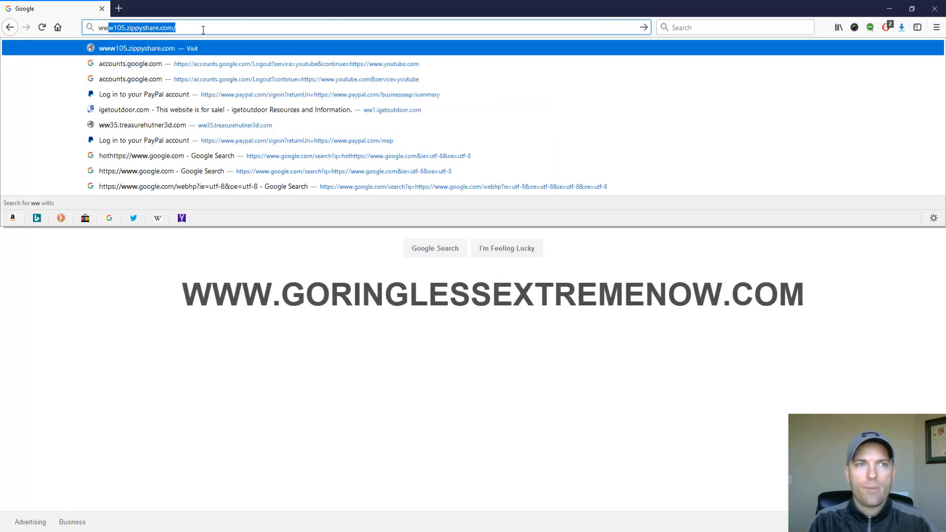
pyautogui.write('www.google.com/')
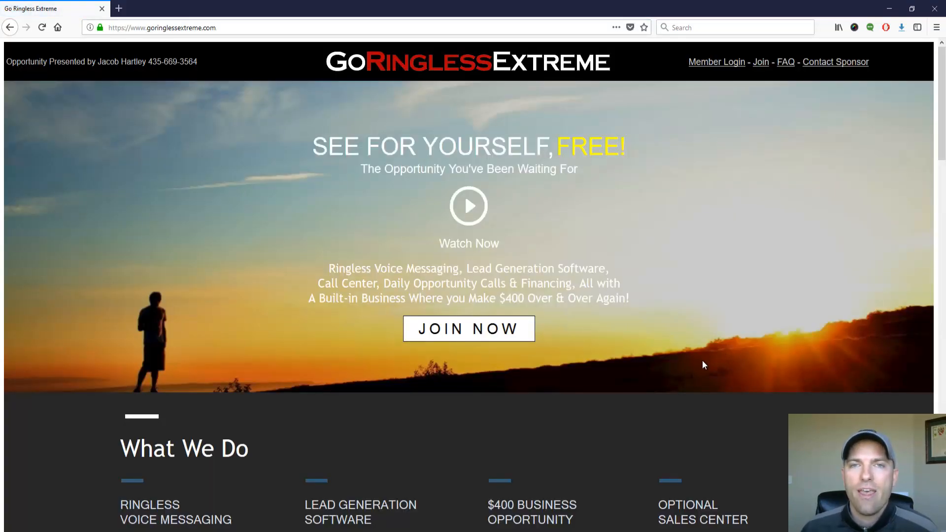
pyautogui.moveTo(480, 384)
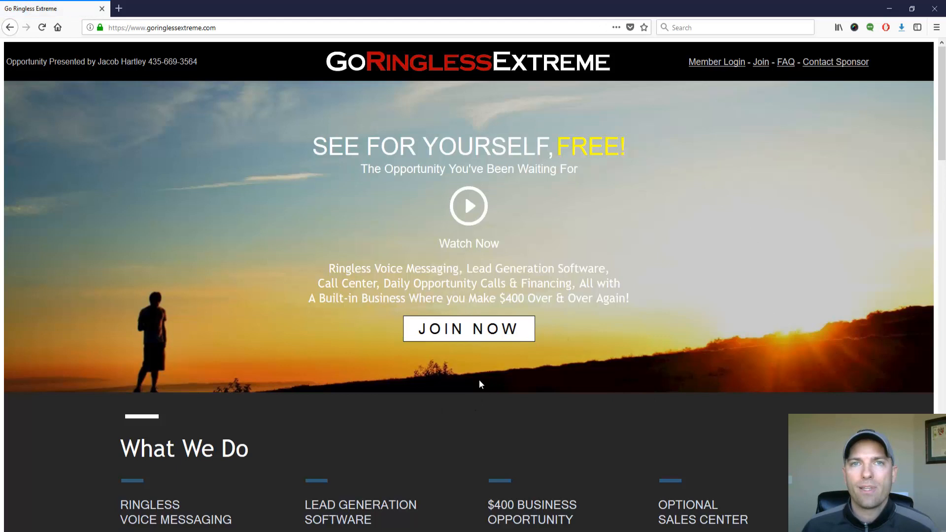
pyautogui.moveTo(476, 354)
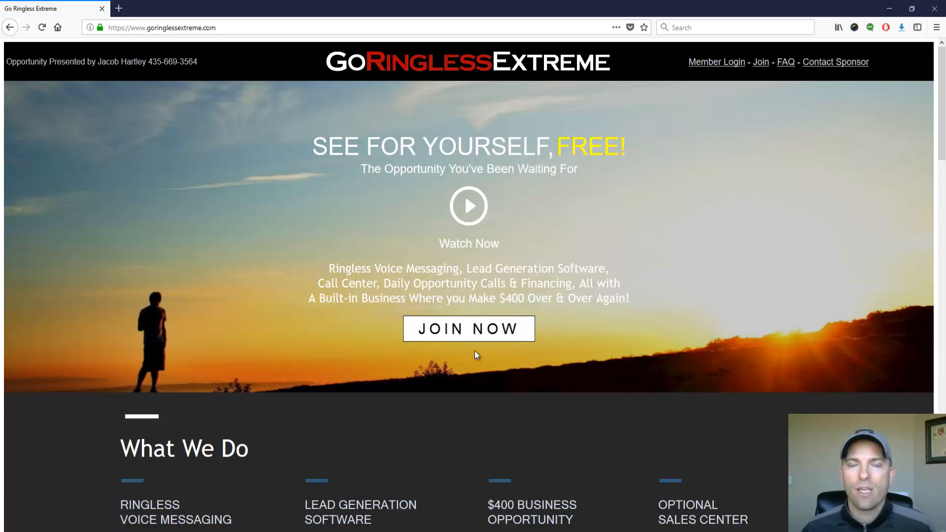
pyautogui.moveTo(469, 329)
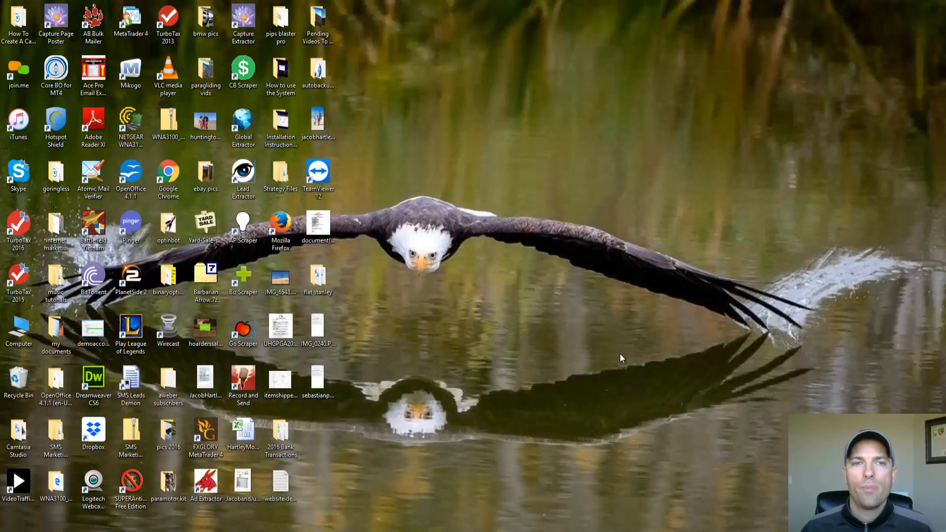
pyautogui.moveTo(239, 121)
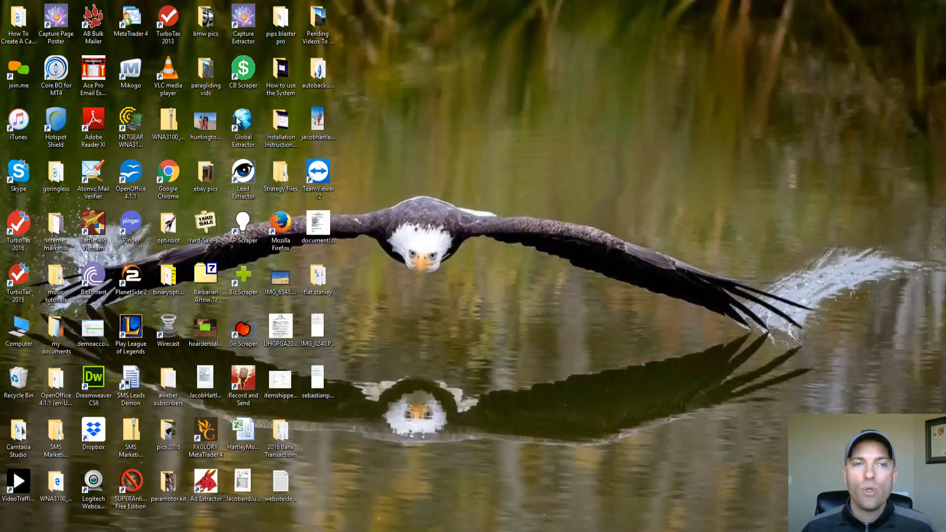
# Open GoScraper 10.4 from its desktop shortcut
pyautogui.click(243, 330)
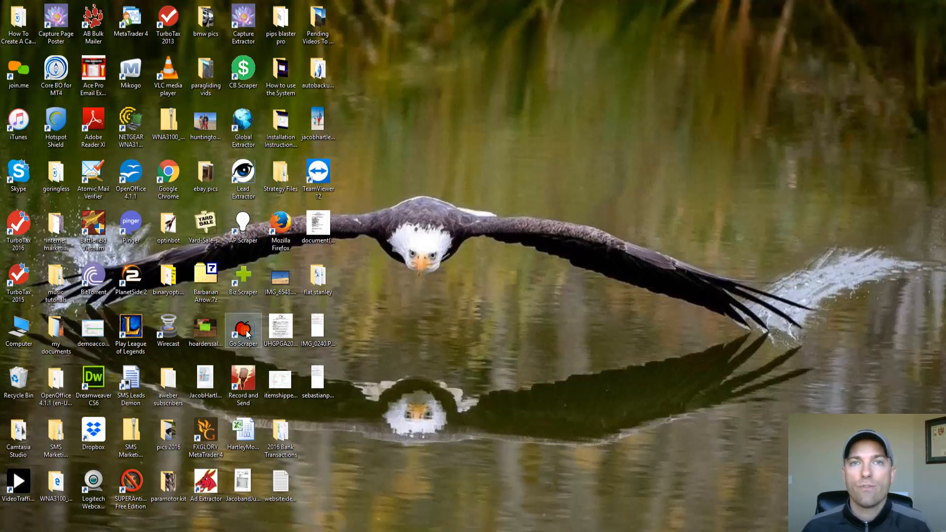
pyautogui.doubleClick(242, 331)
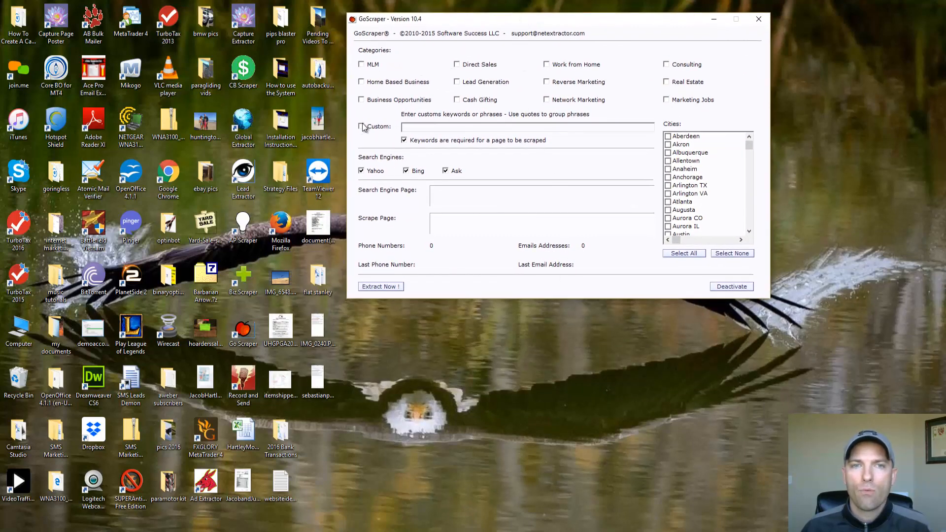
# Enable Custom keywords and enter 'Home For Sale By Owner' as the search phrase
pyautogui.click(362, 126)
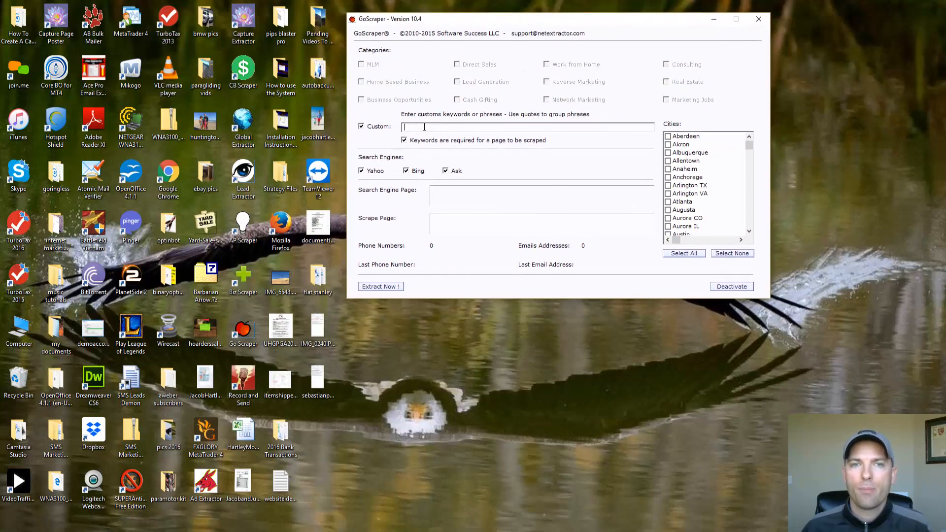
pyautogui.write('Home')
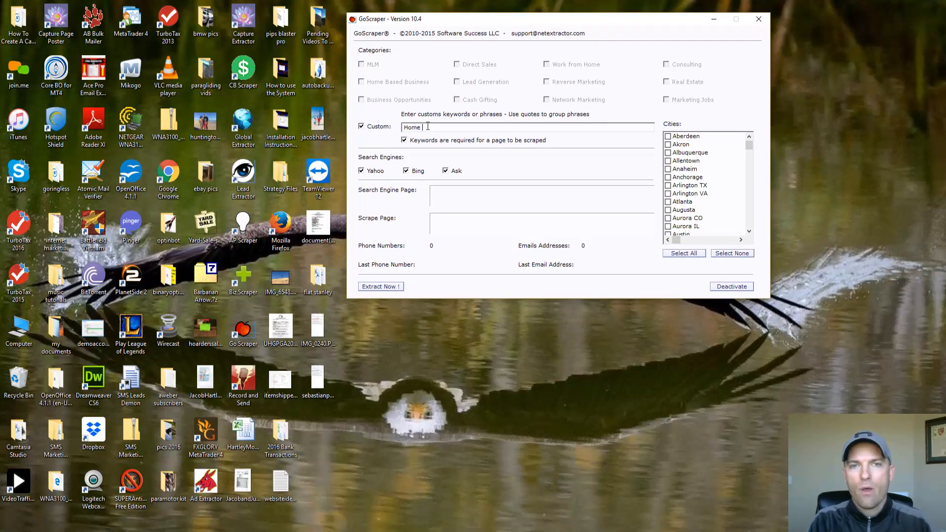
pyautogui.write('For Sale By')
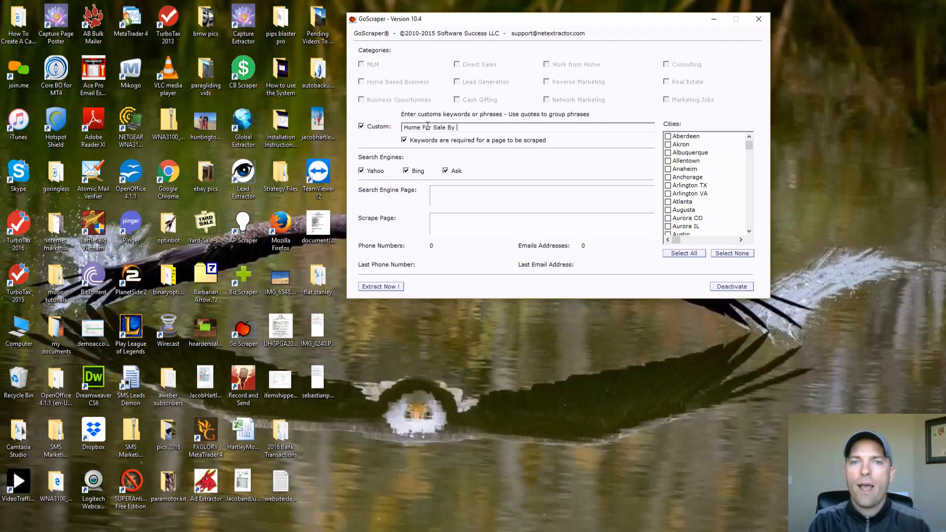
pyautogui.write('Owner')
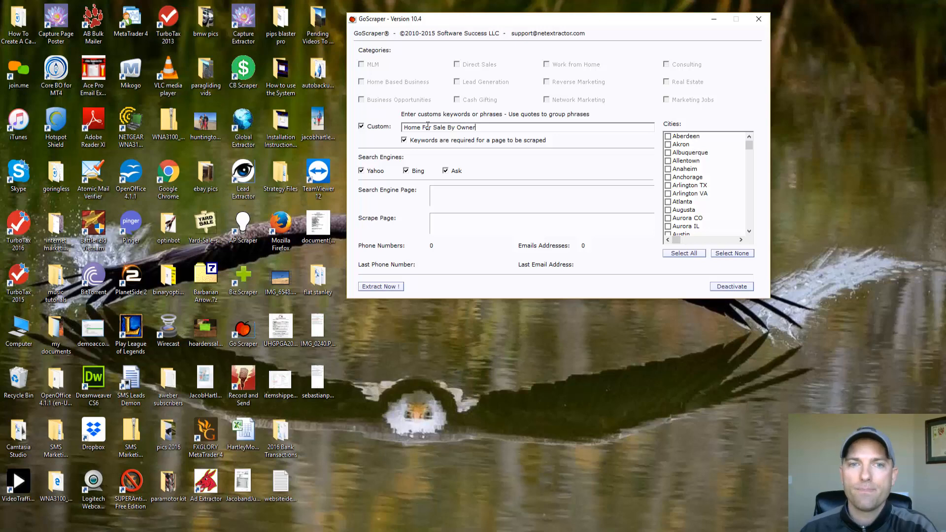
pyautogui.moveTo(475, 77)
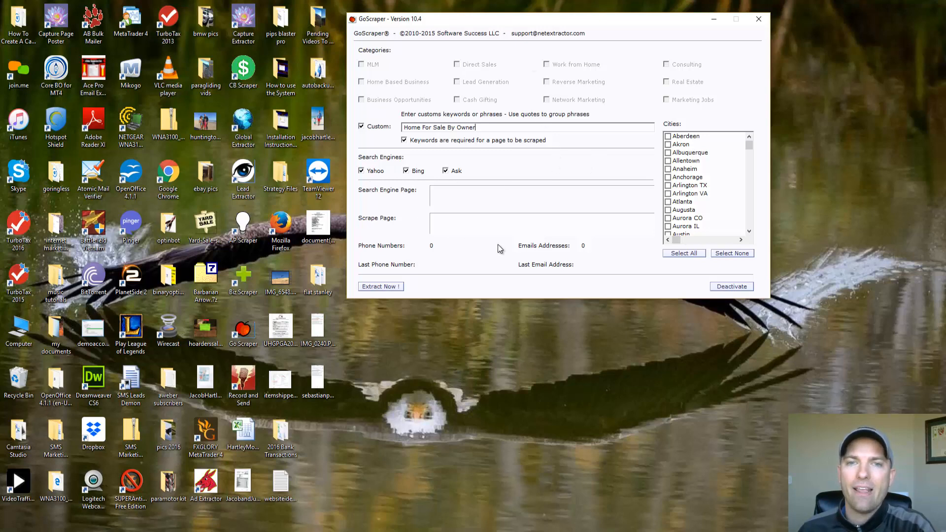
pyautogui.moveTo(566, 187)
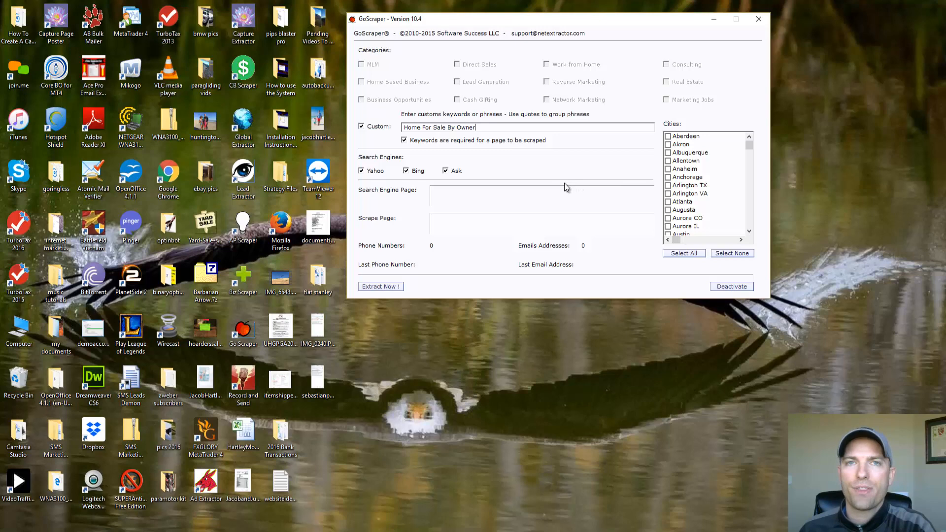
pyautogui.moveTo(562, 185)
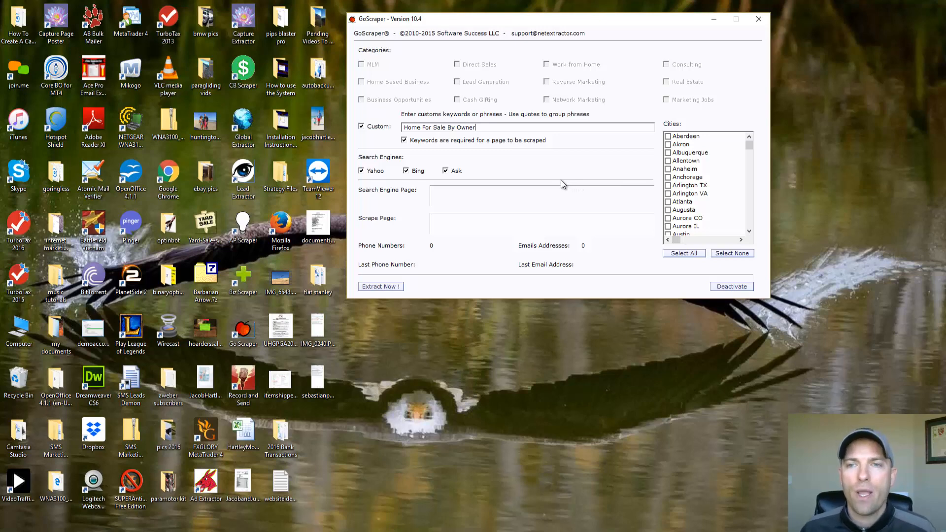
pyautogui.scroll(-3)
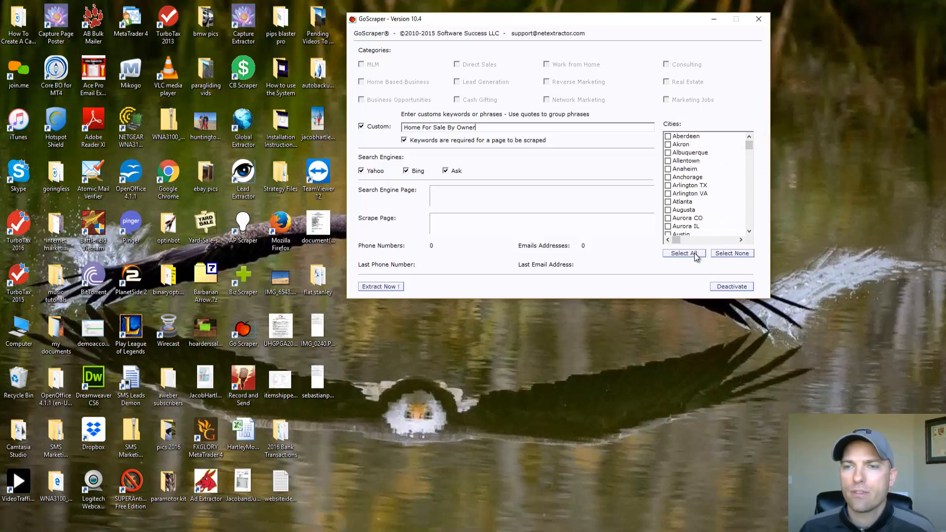
# Select all cities, run the extraction, and name the output file realestate1
pyautogui.click(683, 253)
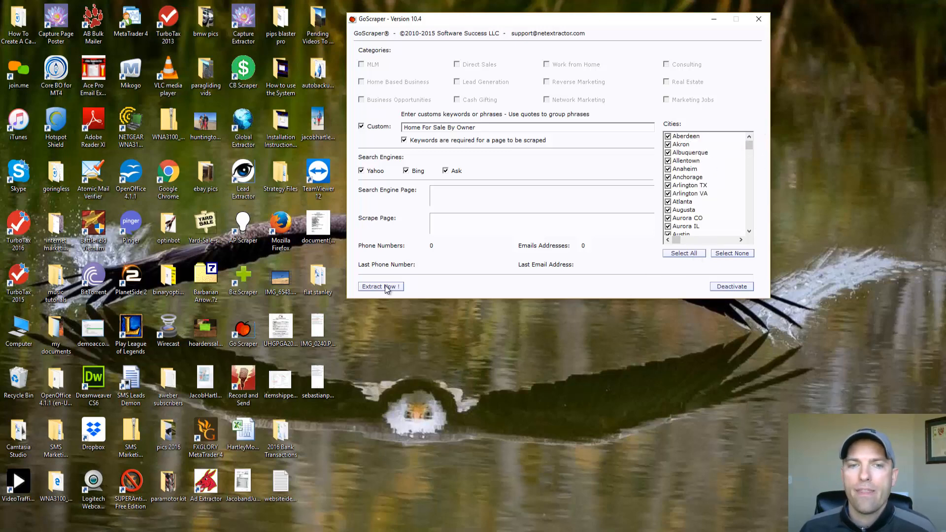
pyautogui.click(379, 286)
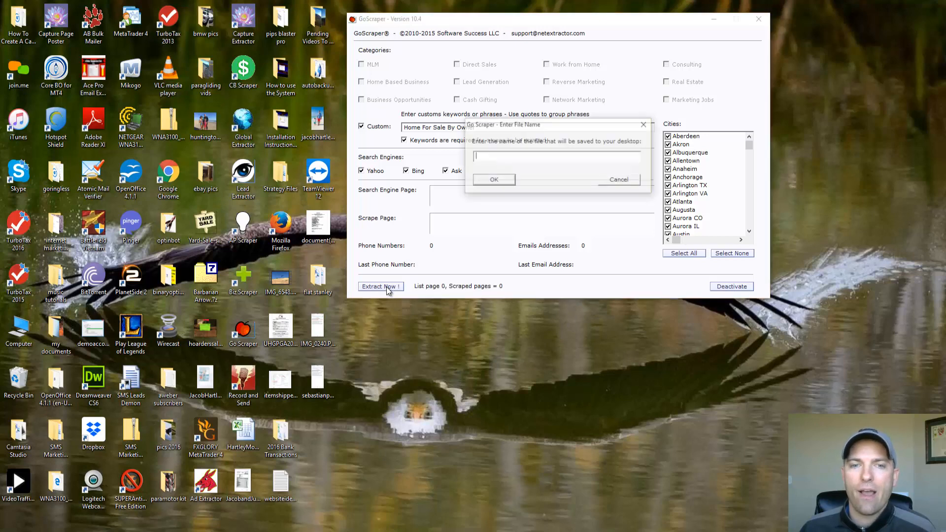
pyautogui.write('real')
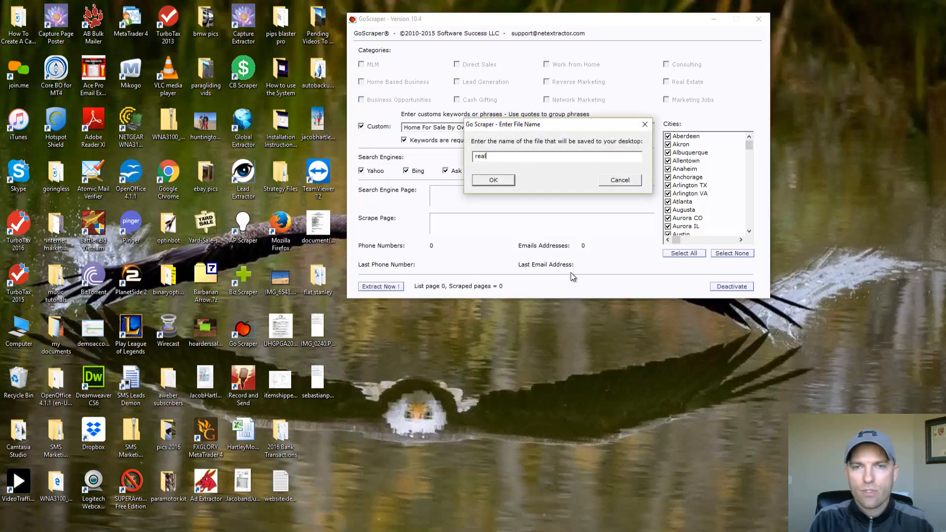
pyautogui.write('estate1')
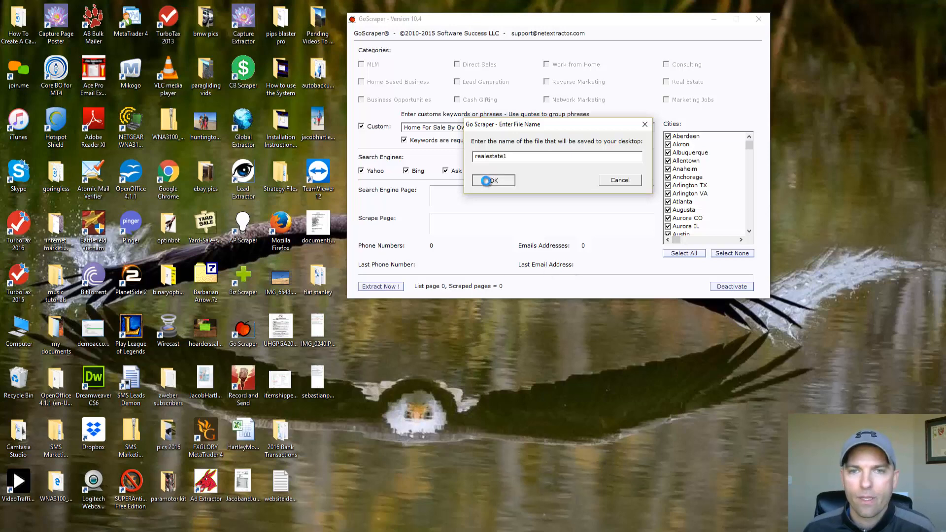
pyautogui.click(493, 180)
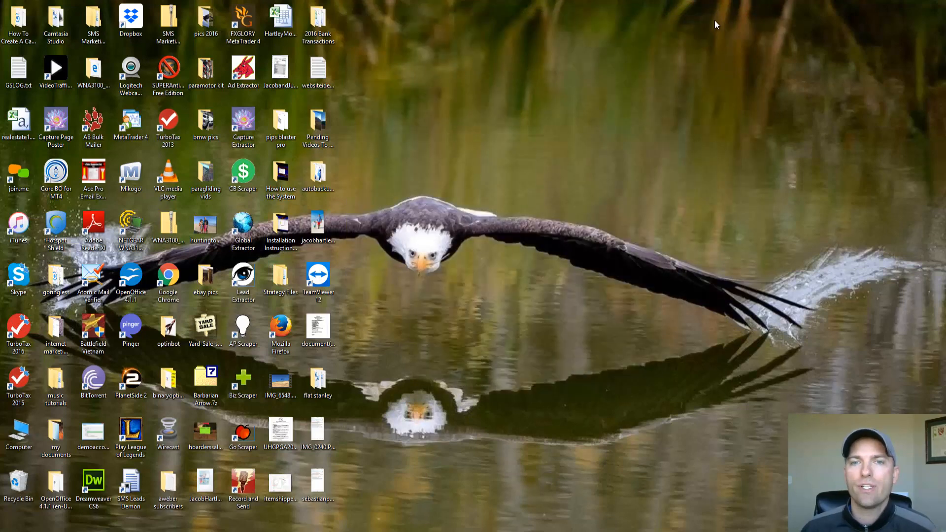
# Open Lead Extractor 9.1 from its desktop shortcut
pyautogui.click(280, 180)
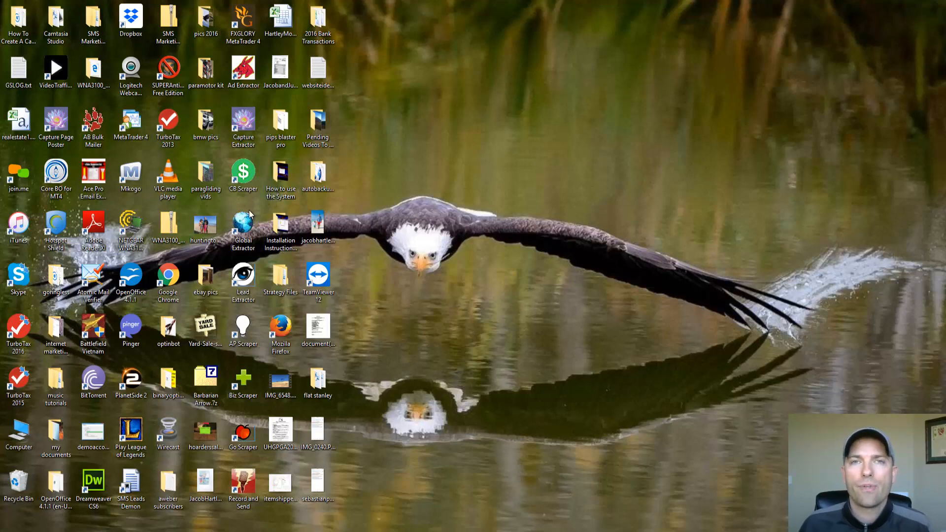
pyautogui.click(242, 230)
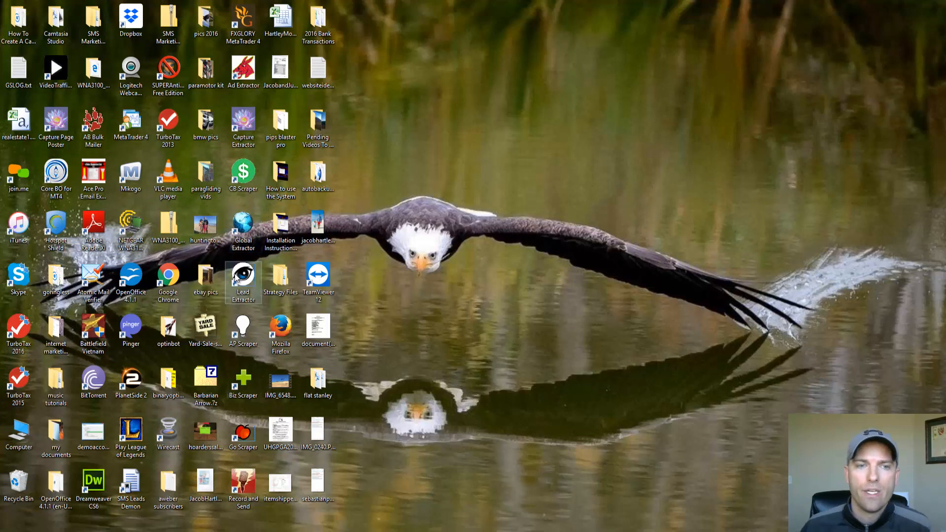
pyautogui.doubleClick(243, 278)
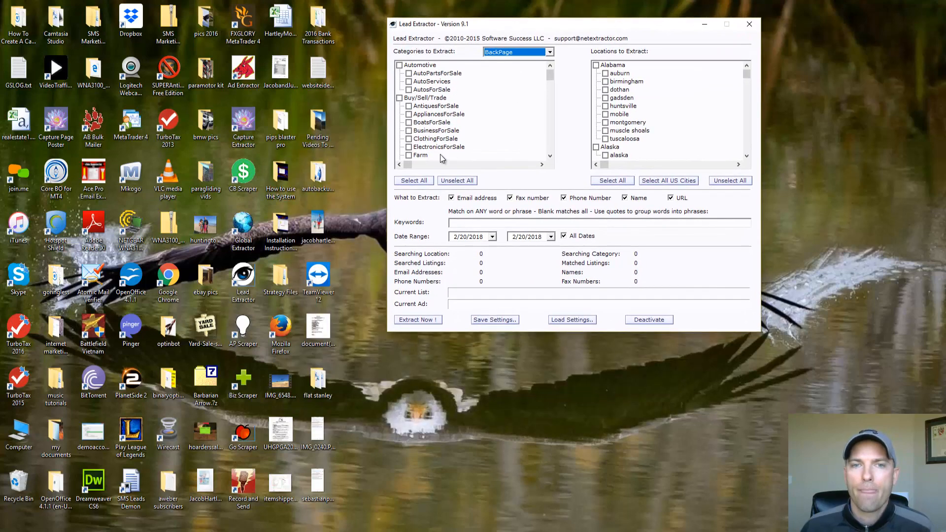
# Target all categories and US cities for phone numbers matching 'Home For Sale By Owner', then extract
pyautogui.click(414, 180)
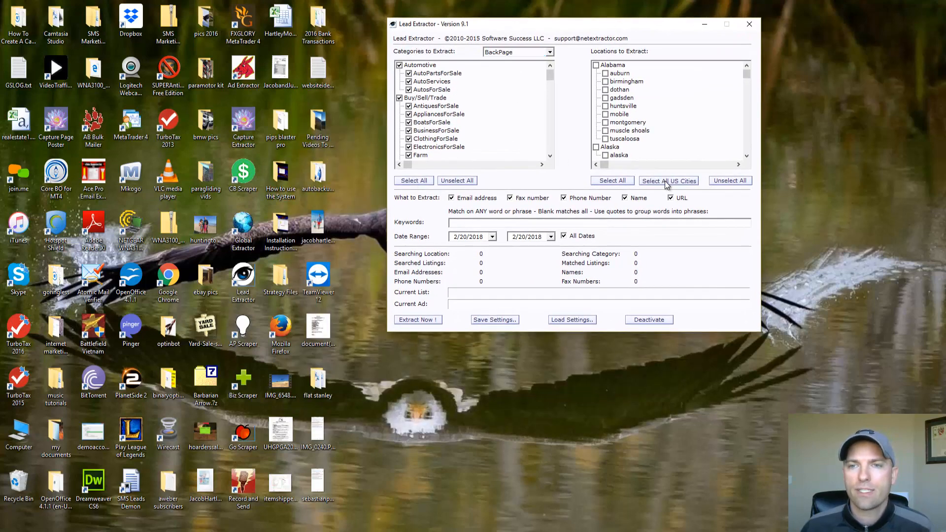
pyautogui.click(669, 181)
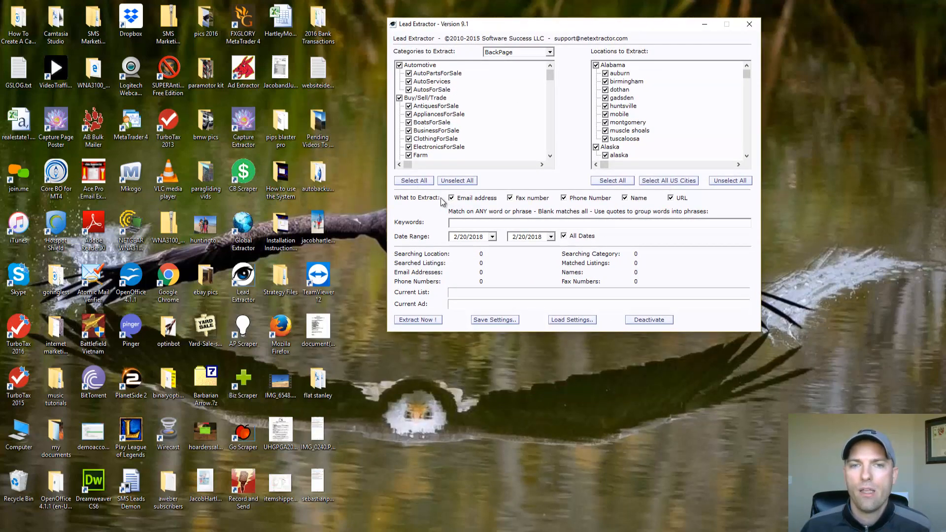
pyautogui.click(451, 197)
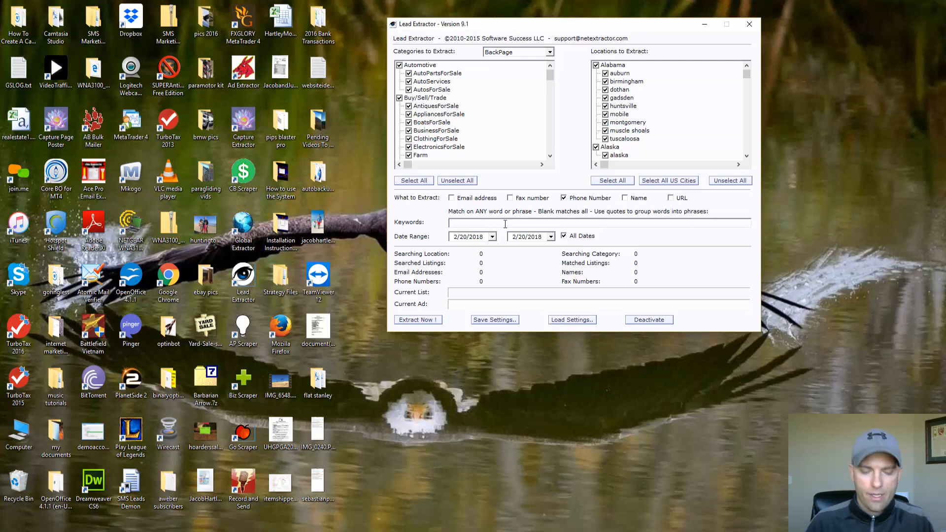
pyautogui.write('HOme')
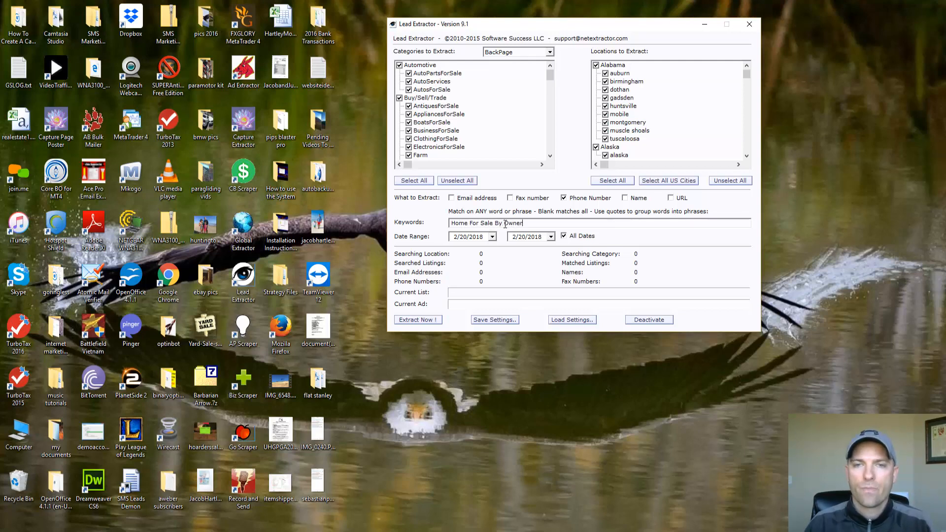
pyautogui.click(494, 319)
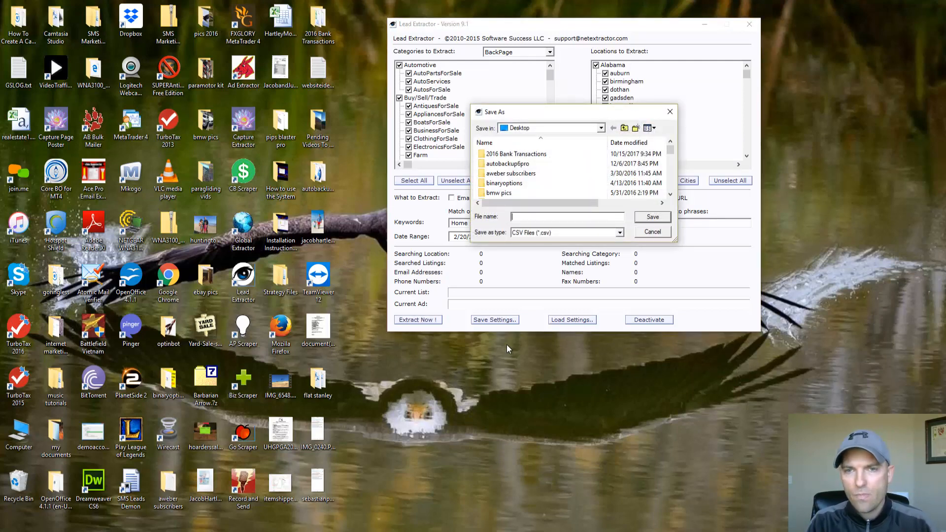
# Save the output file as realestate2 so the extraction starts running
pyautogui.write('realestate1.csv')
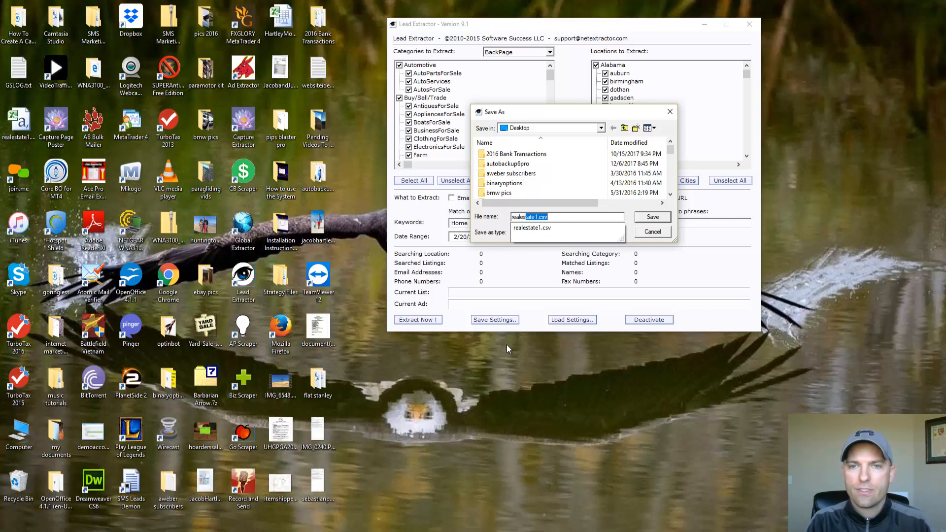
pyautogui.write('realestate2')
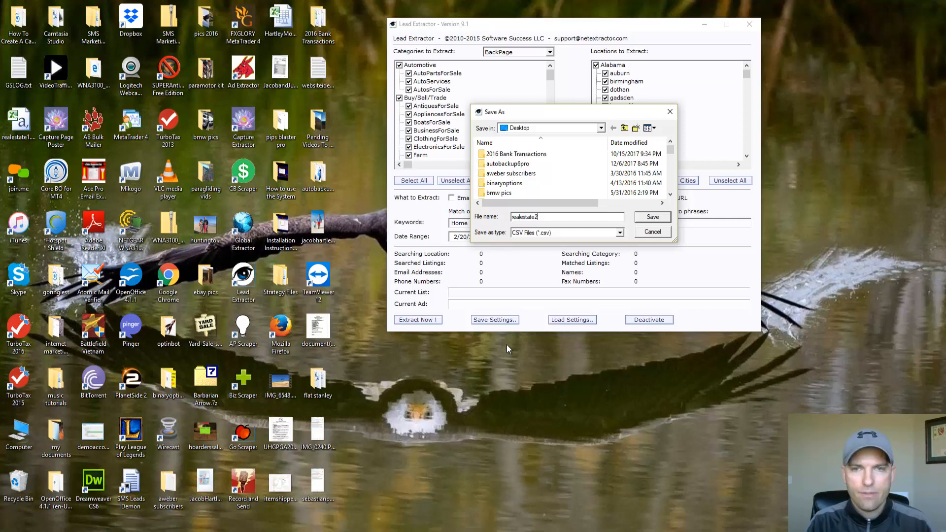
pyautogui.click(651, 216)
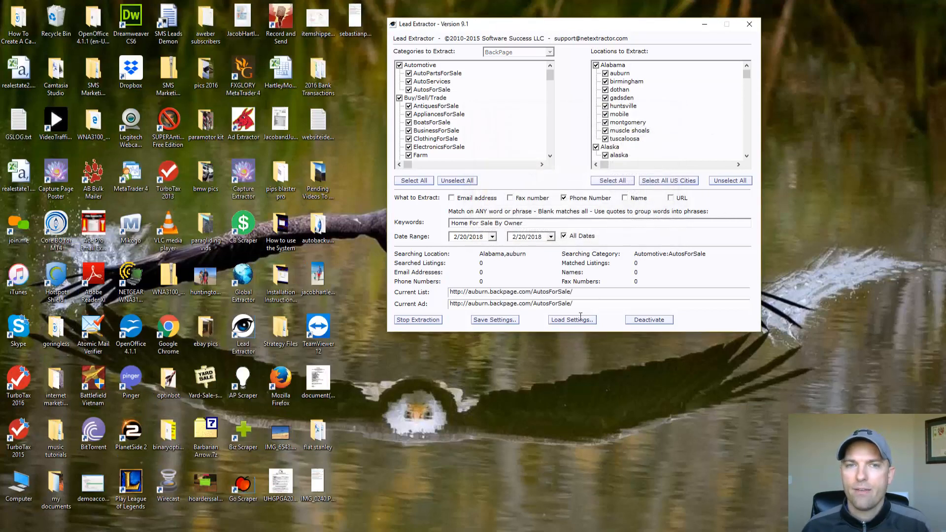